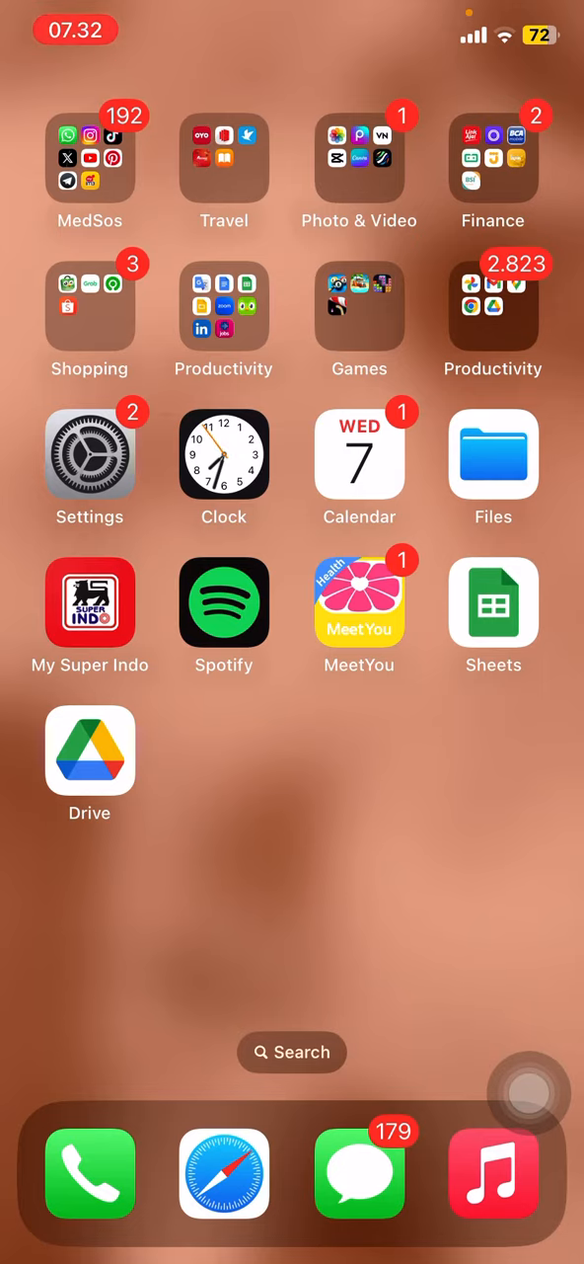
Go from the home screen into Settings and onto the Mobile Data page
left_click_drag(533, 9, 533, 395)
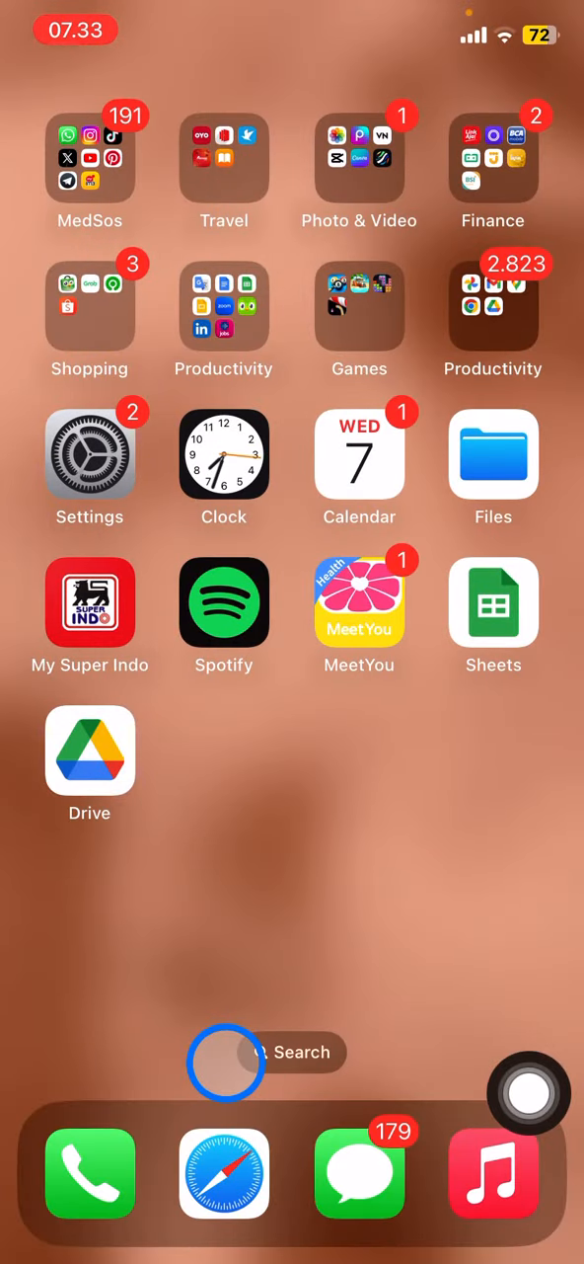
left_click(91, 450)
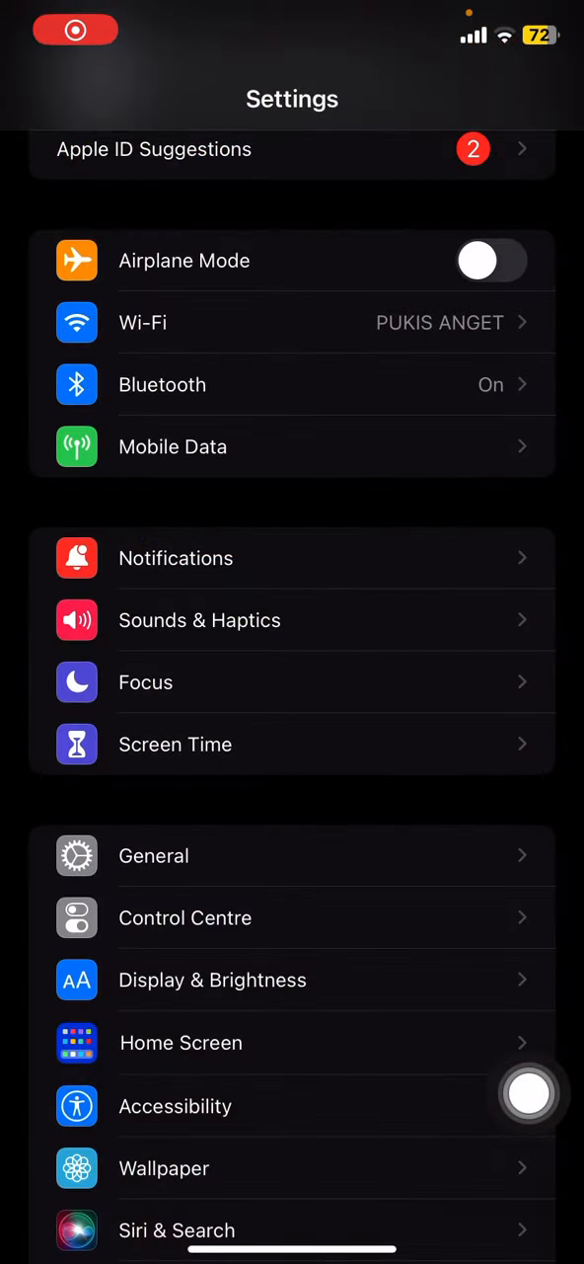
left_click(533, 1106)
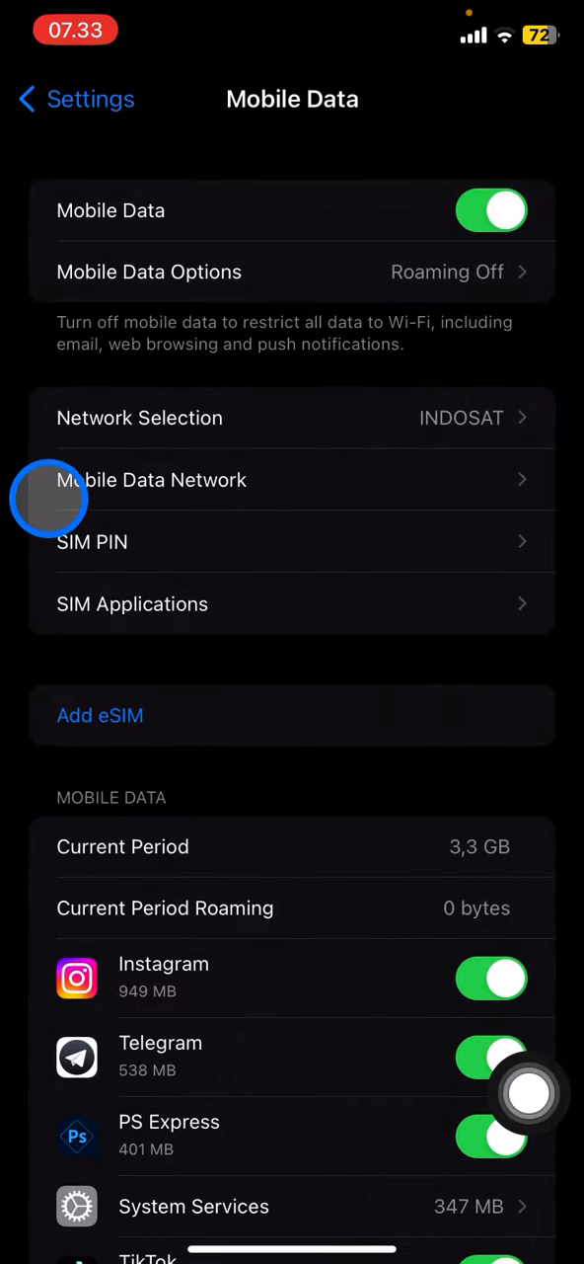
Enter the Mobile Data Network page listing the Personal Hotspot APN fields
left_click(150, 480)
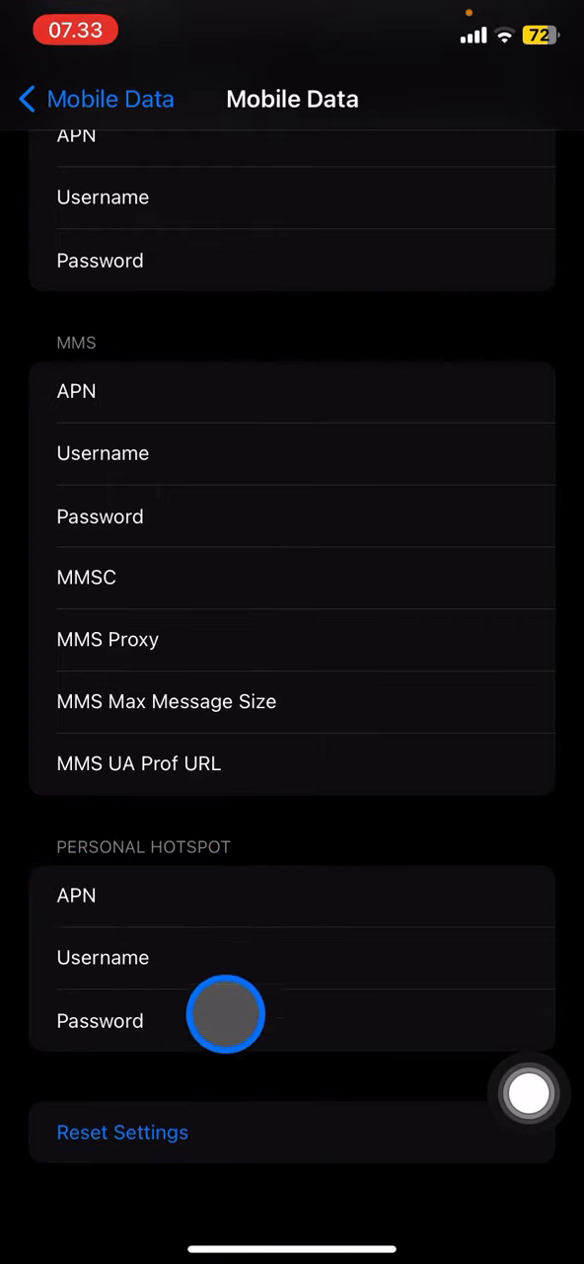
mouse_move(291, 924)
type("i")
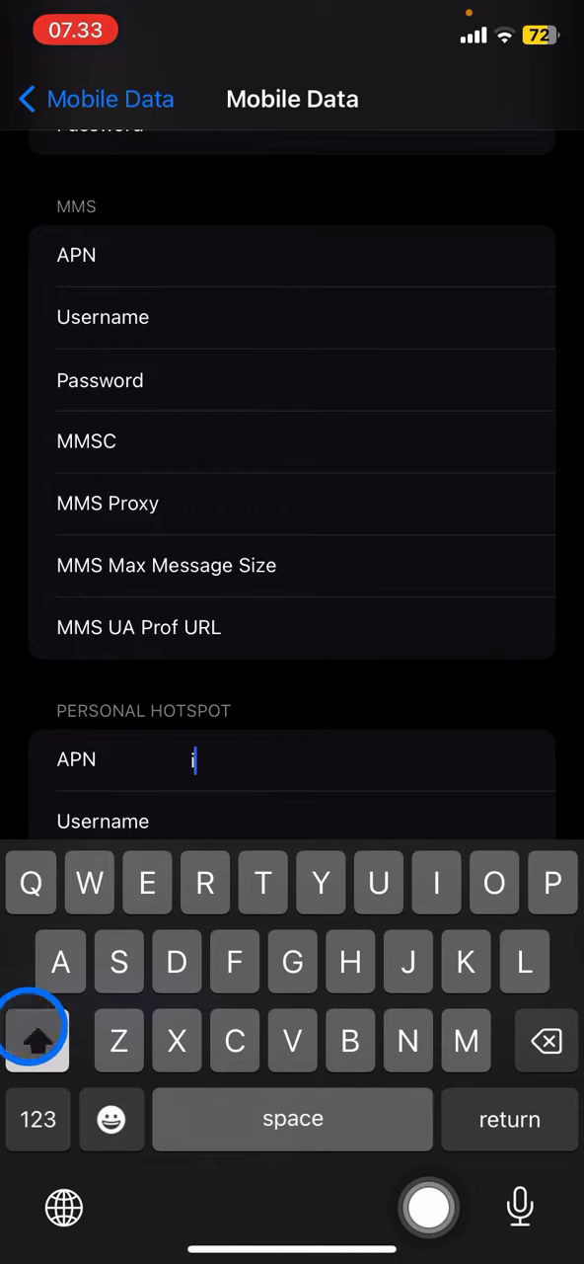
Enter 'iPhone' as the Personal Hotspot APN and 'xxxx' as its username
type("Phone")
left_click(292, 822)
type("xxxx")
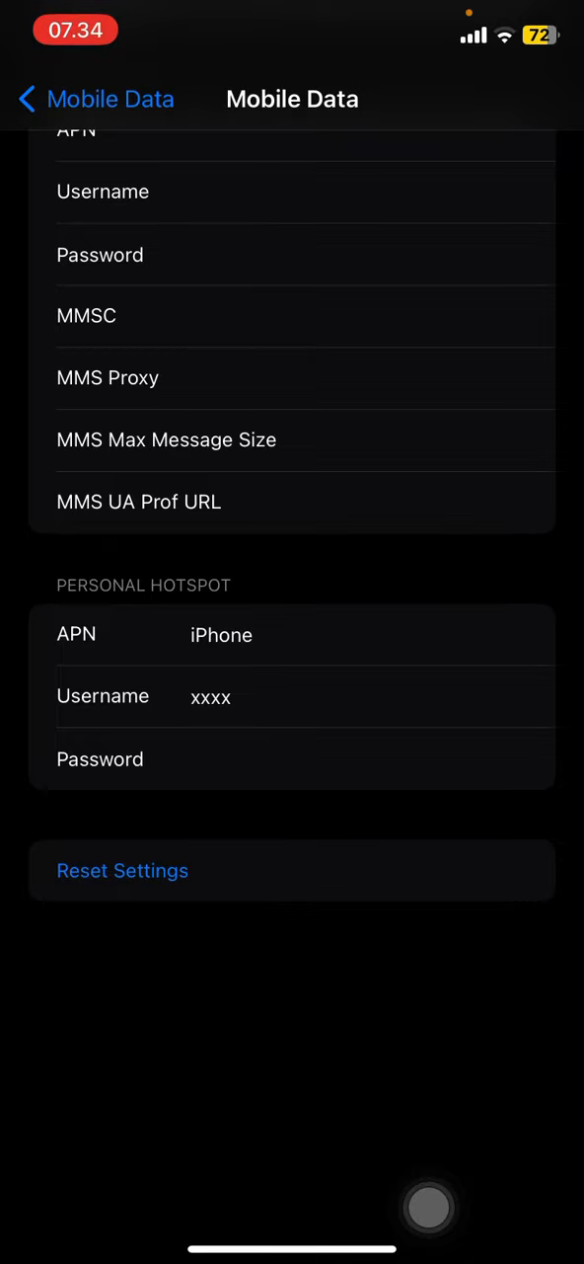
left_click(430, 1207)
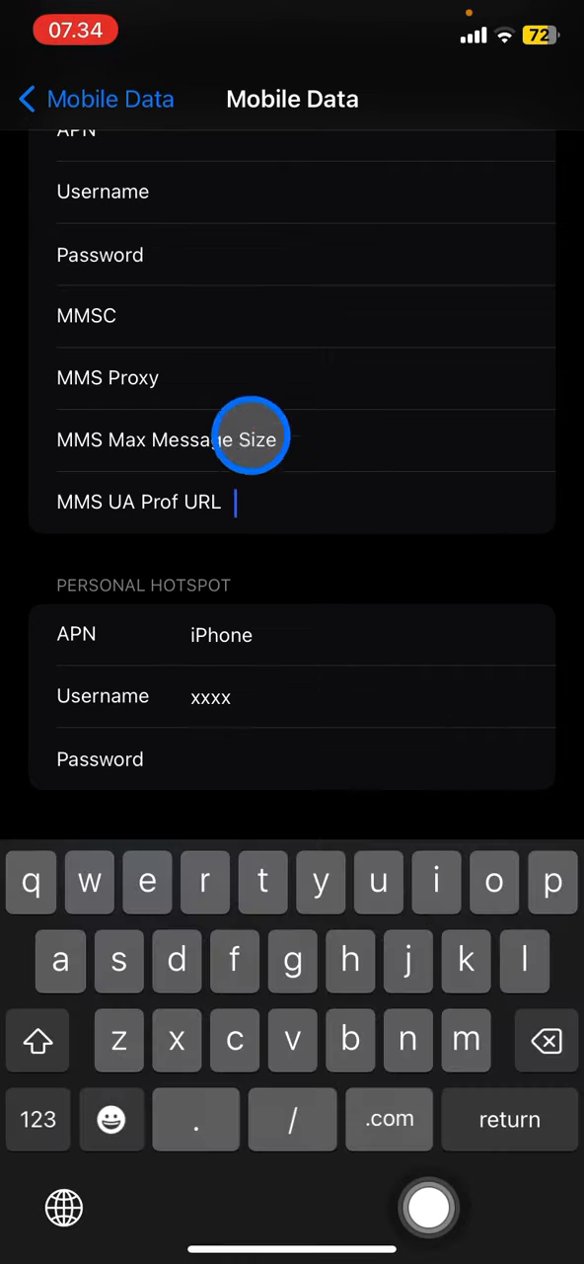
Navigate back to the main Settings list where Personal Hotspot now appears
left_click(39, 99)
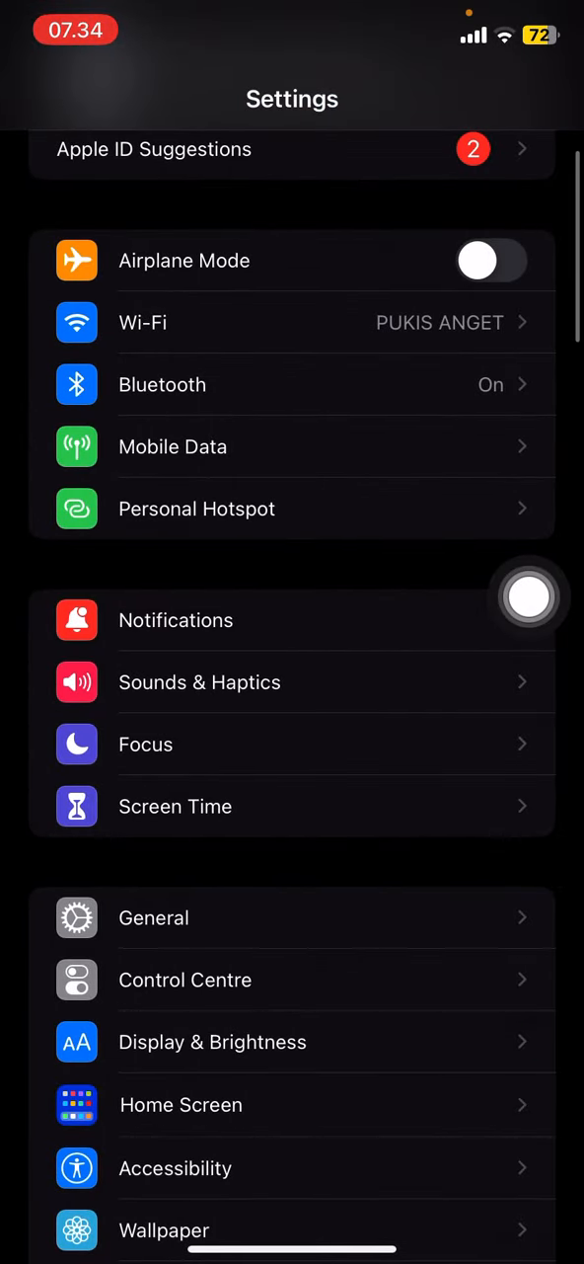
Review the Personal Hotspot settings, then enable the hotspot as Discoverable from Control Centre
left_click(419, 322)
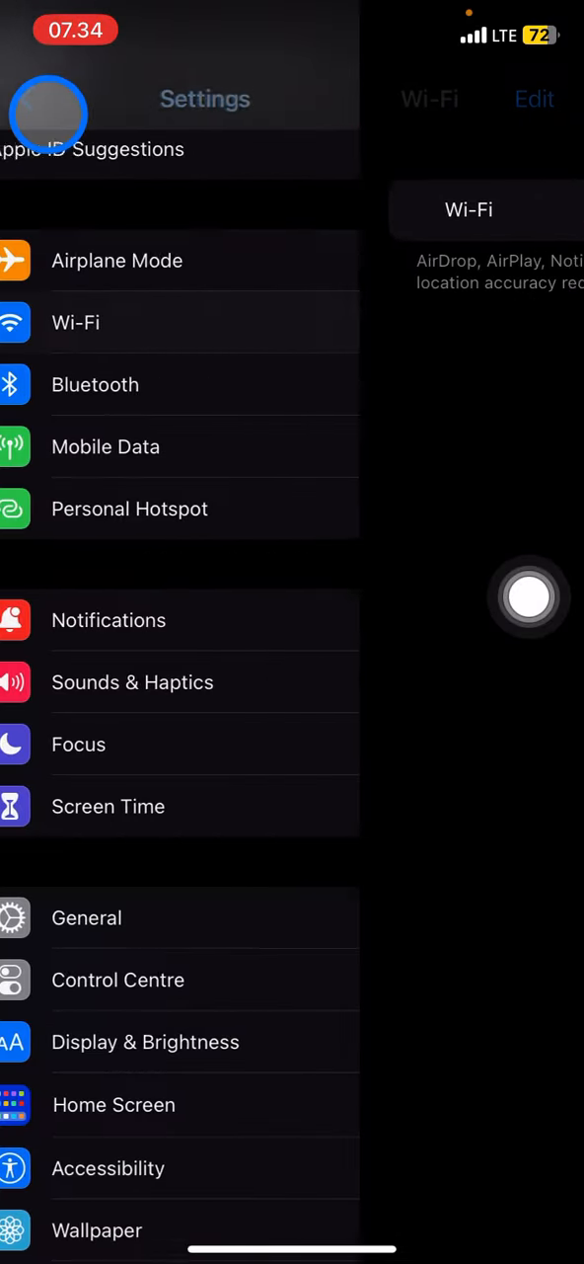
left_click(130, 509)
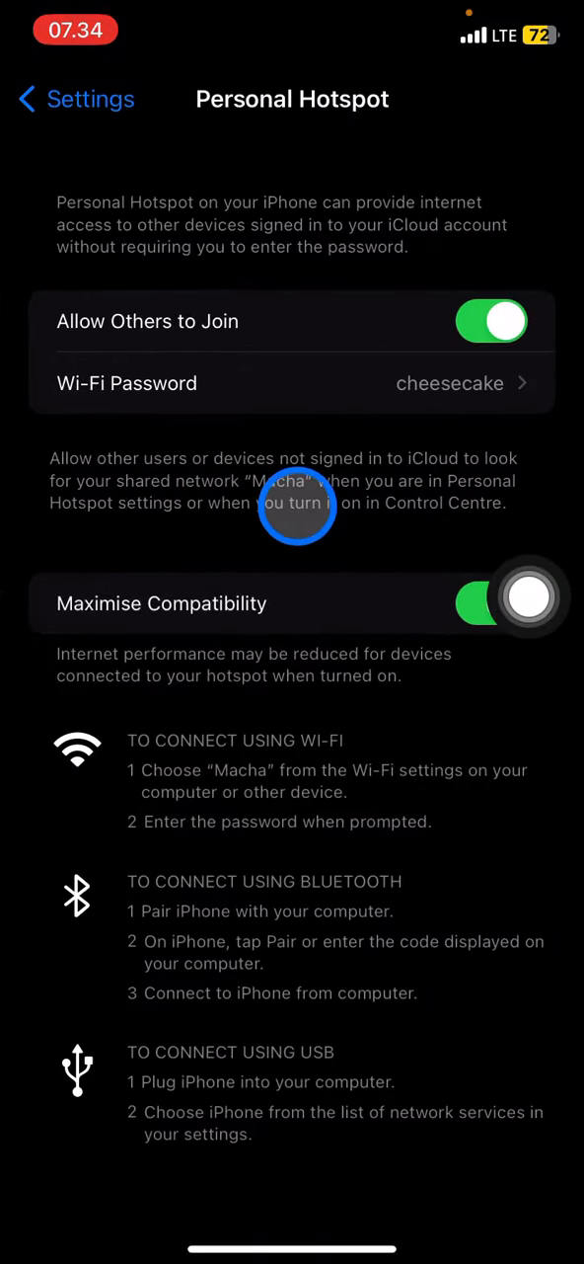
left_click(493, 604)
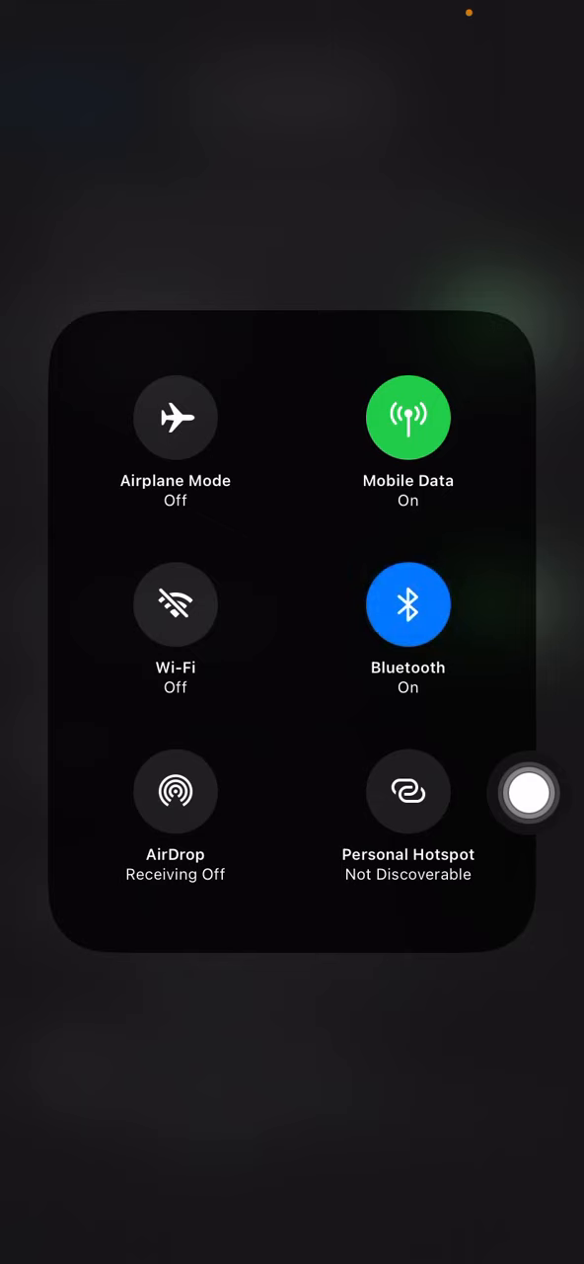
left_click(406, 792)
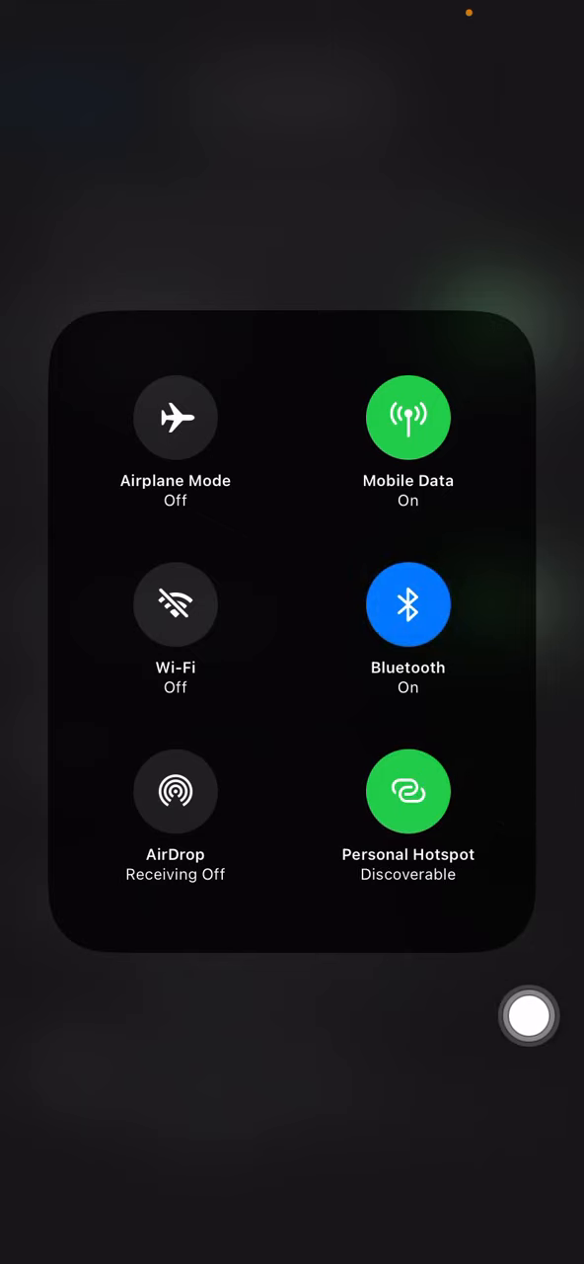